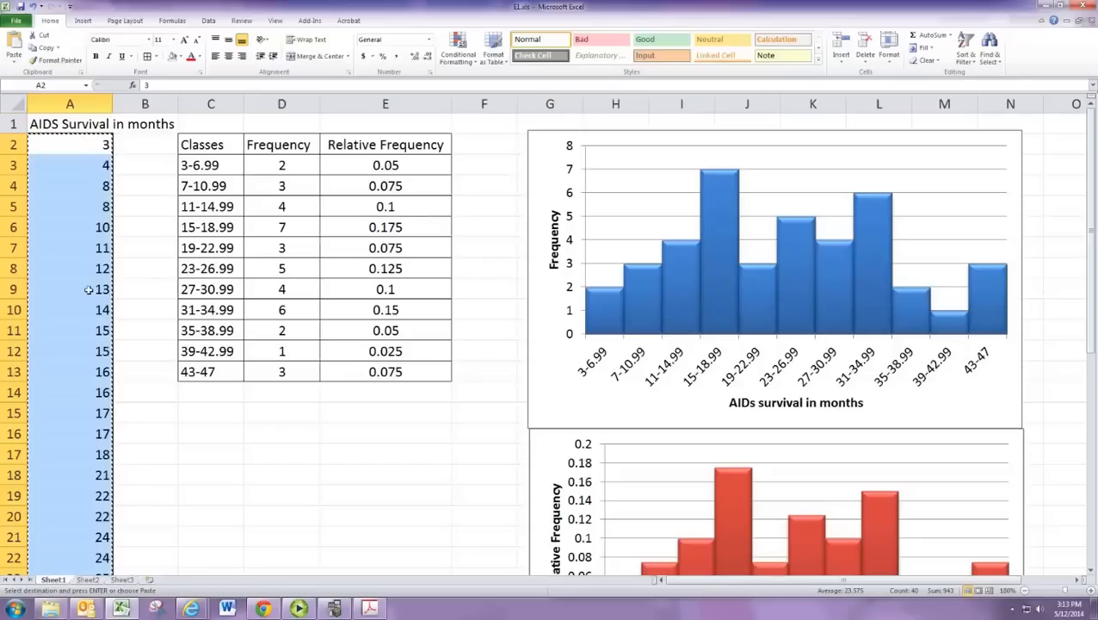
- Copy the AIDS survival-in-months values from column A in Excel
click(69, 145)
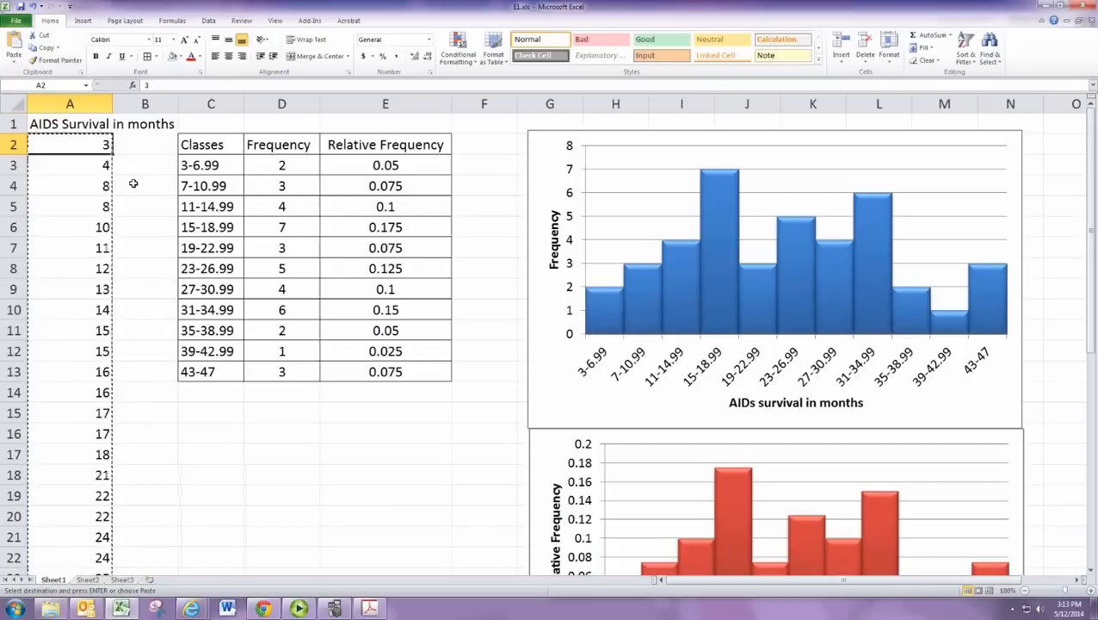
mouse_move(62, 155)
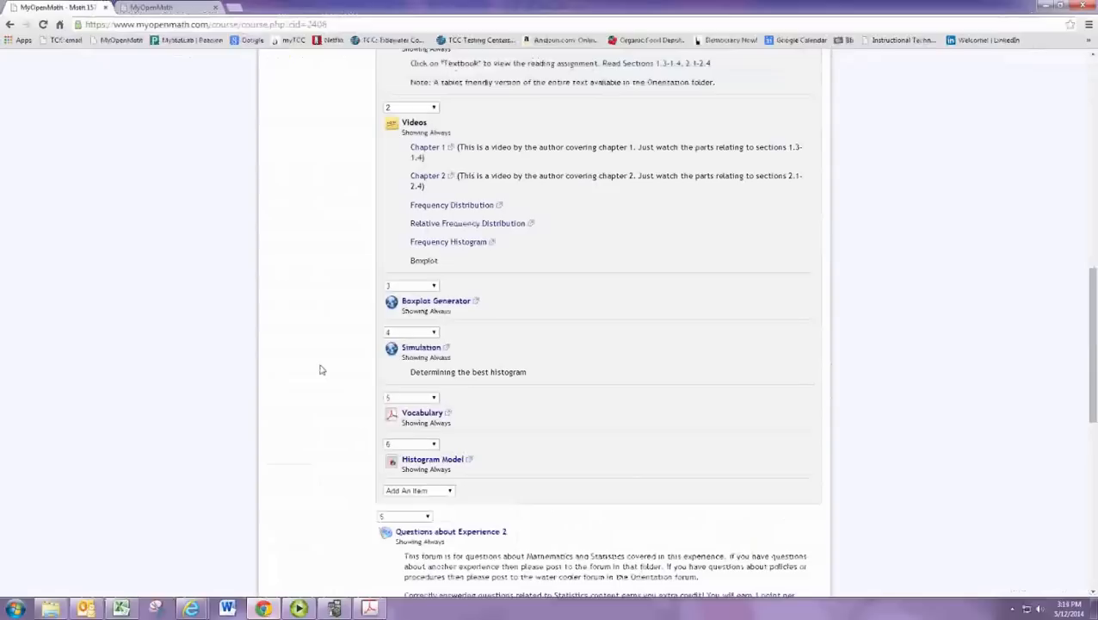
mouse_move(435, 302)
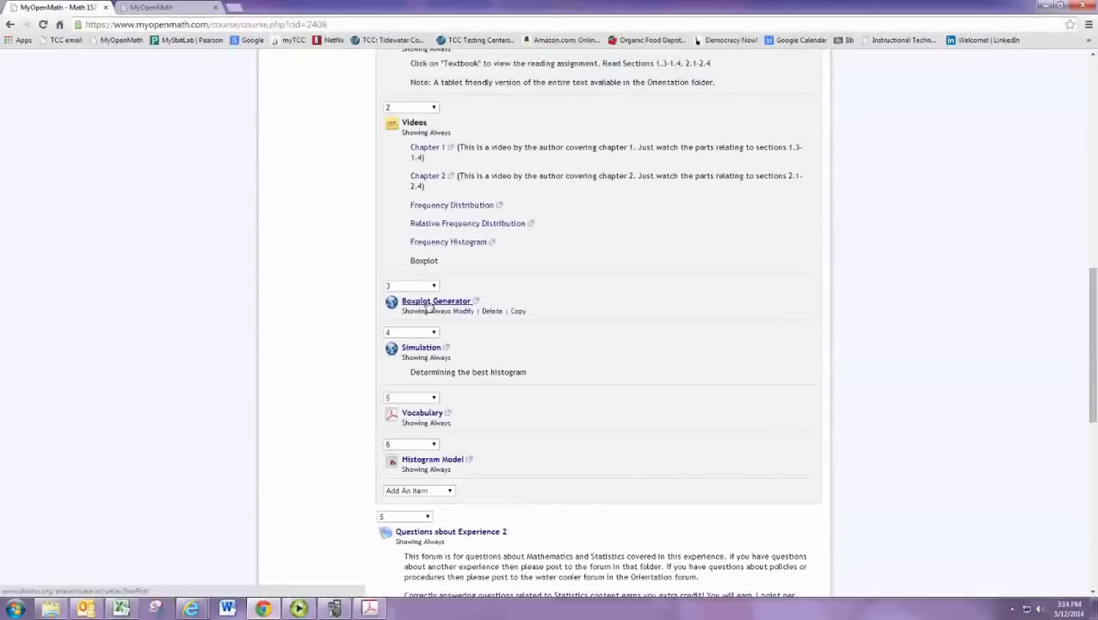
- Launch the Boxplot Generator activity from the MyOpenMath course page
click(437, 300)
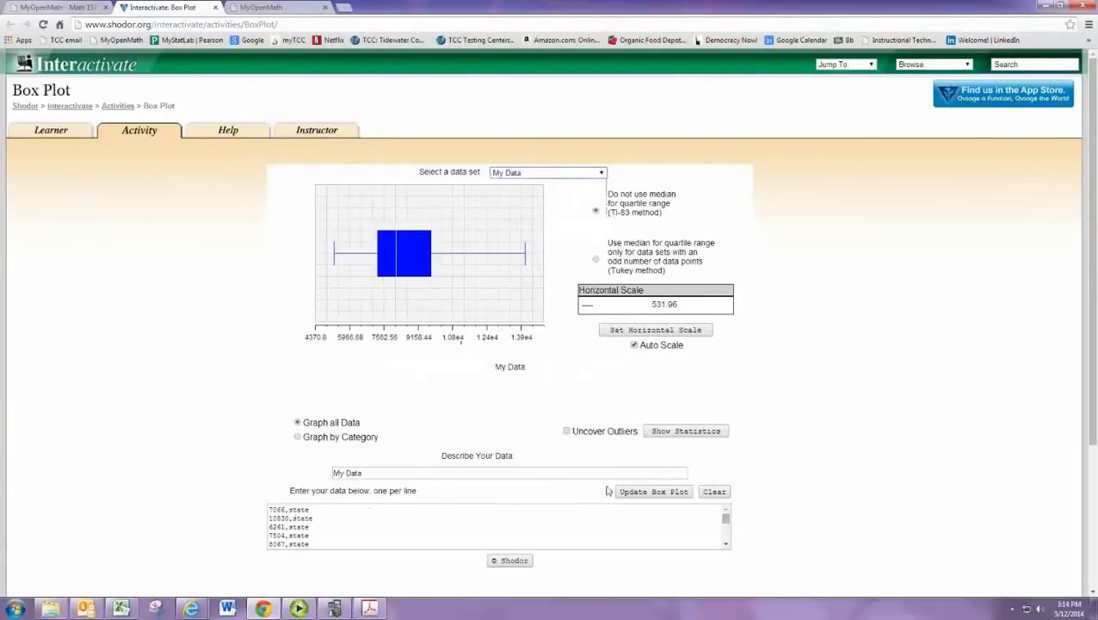
- Paste the AIDS survival times into the data box and update the box plot
click(715, 491)
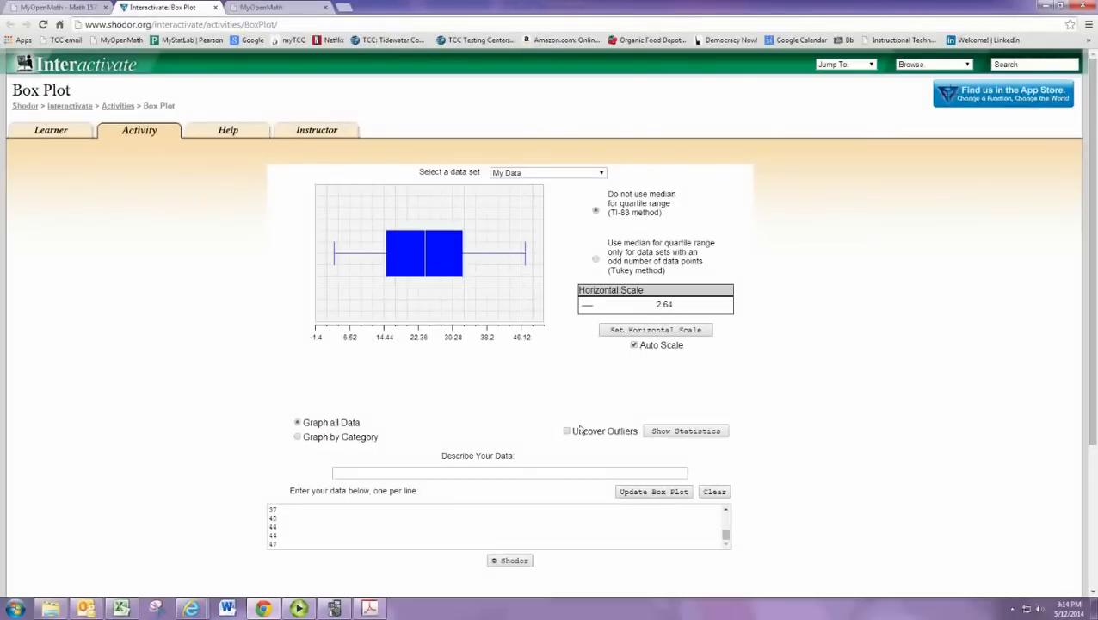
- Enable Uncover Outliers so the extreme survival value plots as a separate point
click(567, 431)
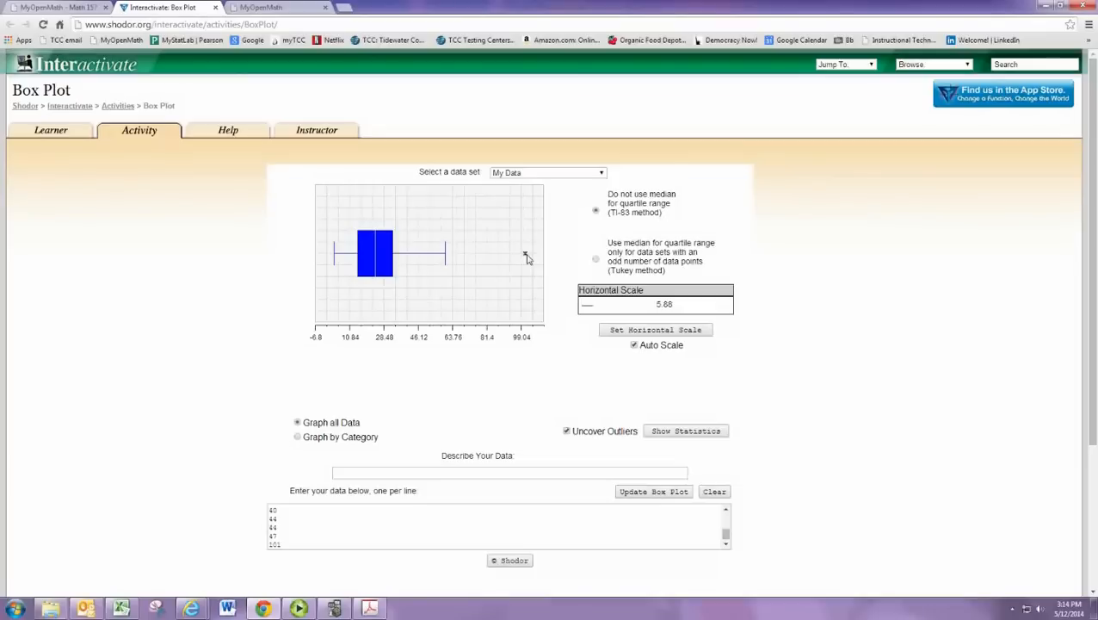
mouse_move(572, 457)
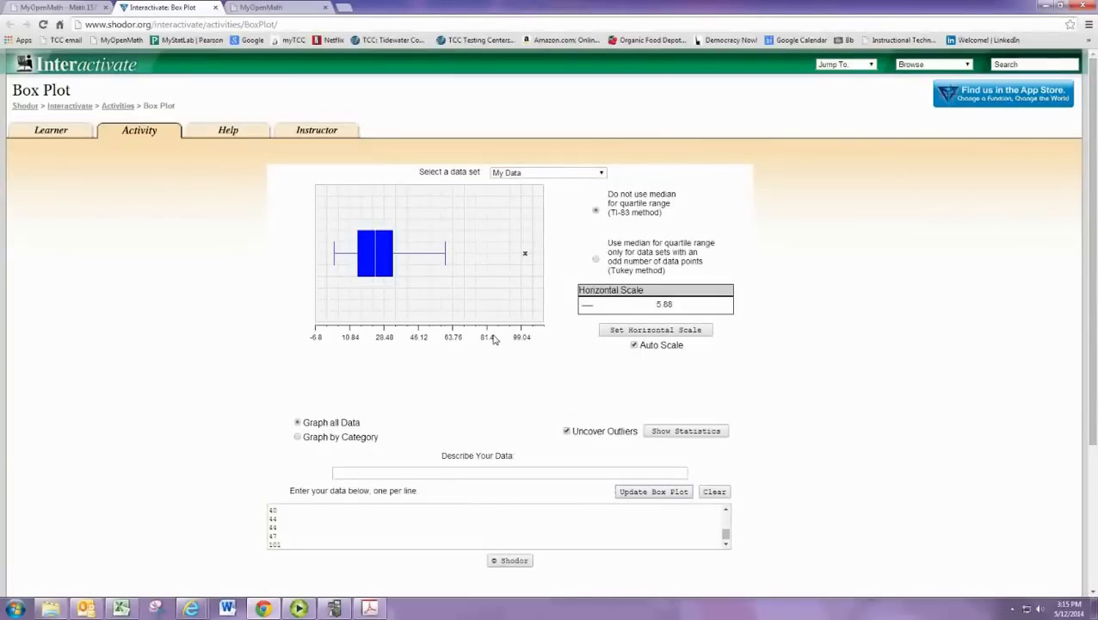
mouse_move(167, 540)
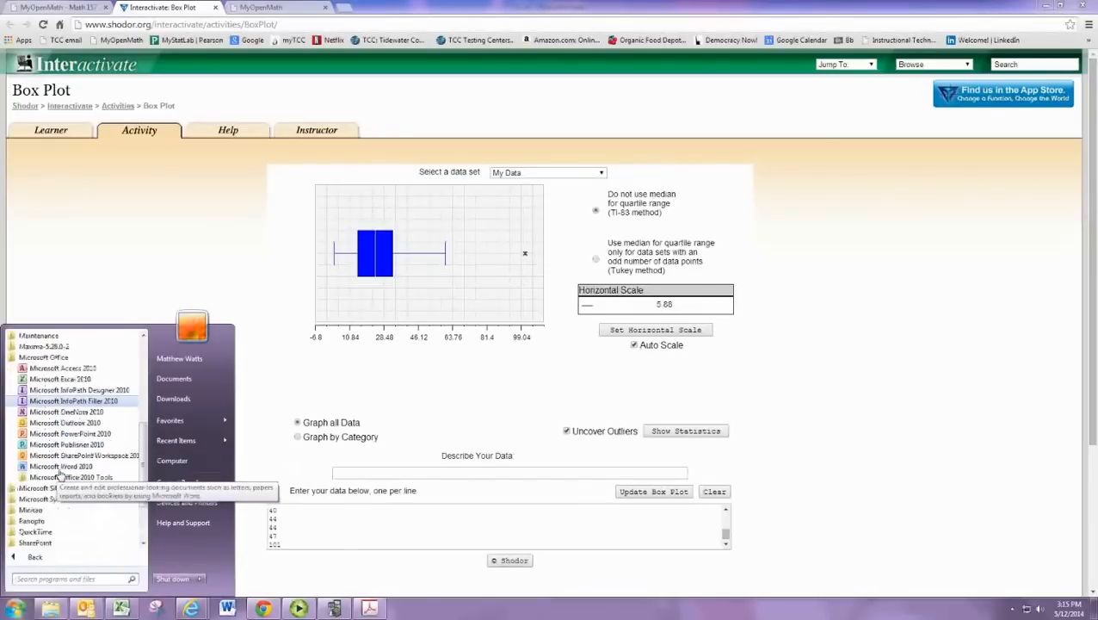
- Start a new Word document and paste the box plot screenshot into it
click(62, 465)
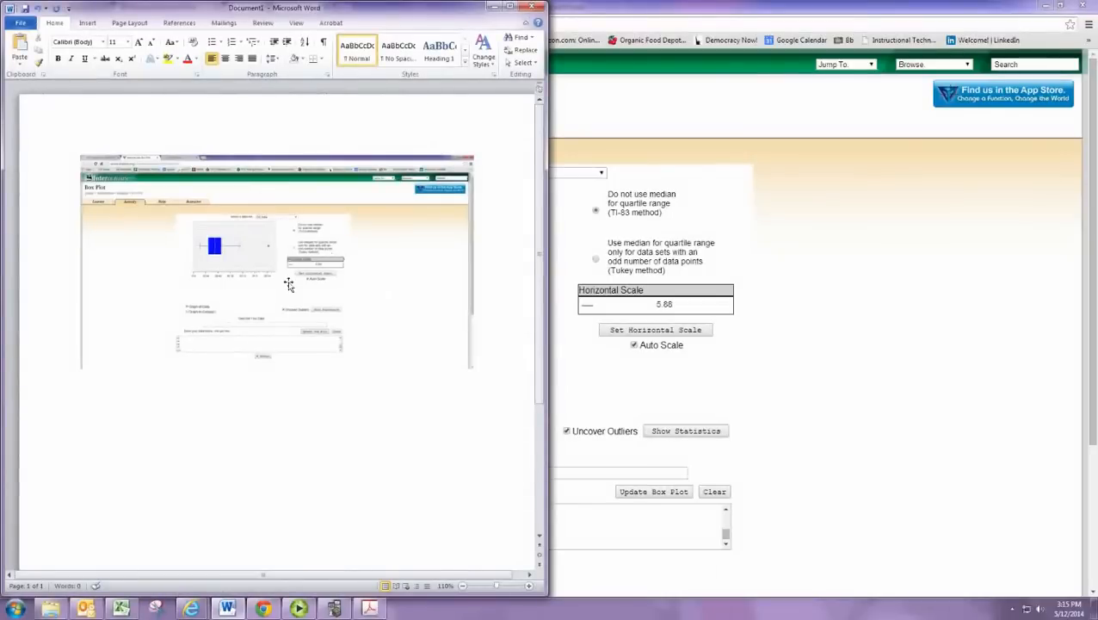
mouse_move(365, 295)
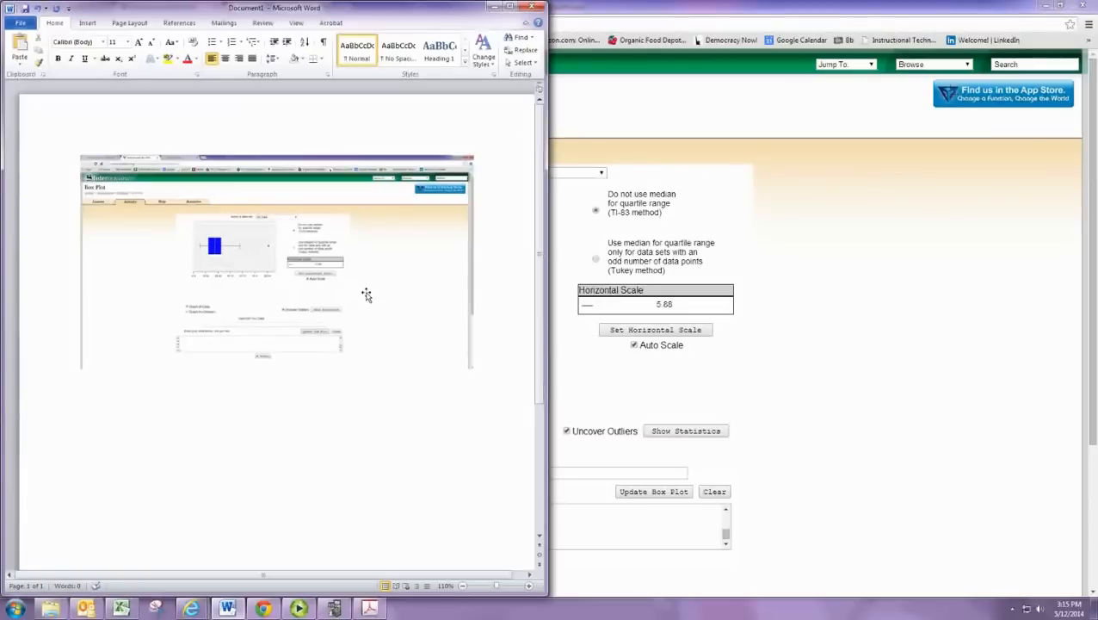
mouse_move(372, 310)
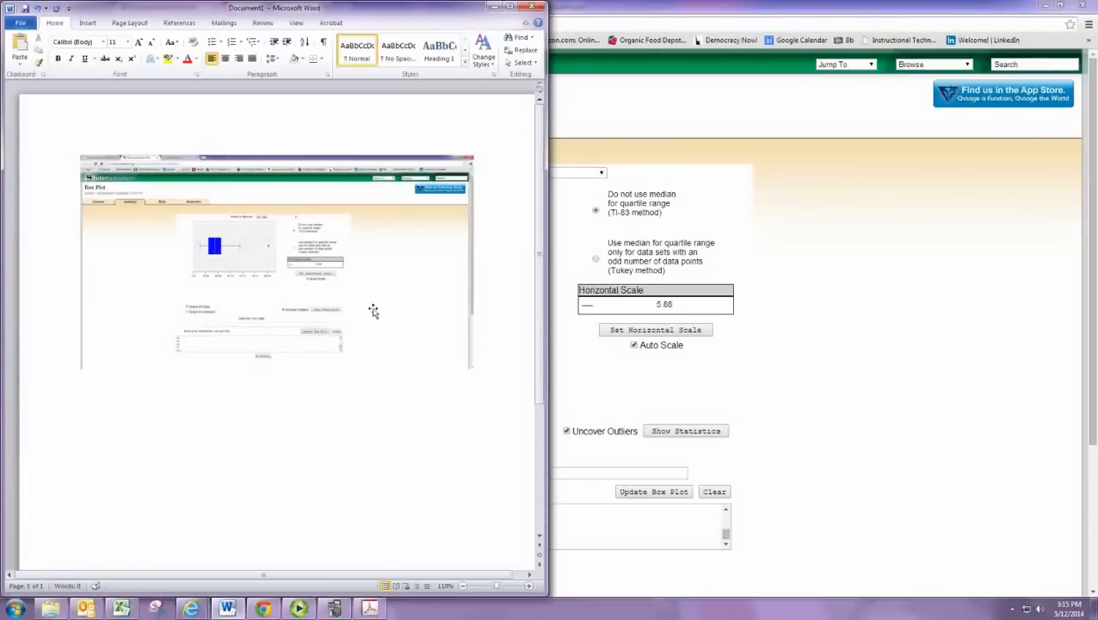
mouse_move(399, 286)
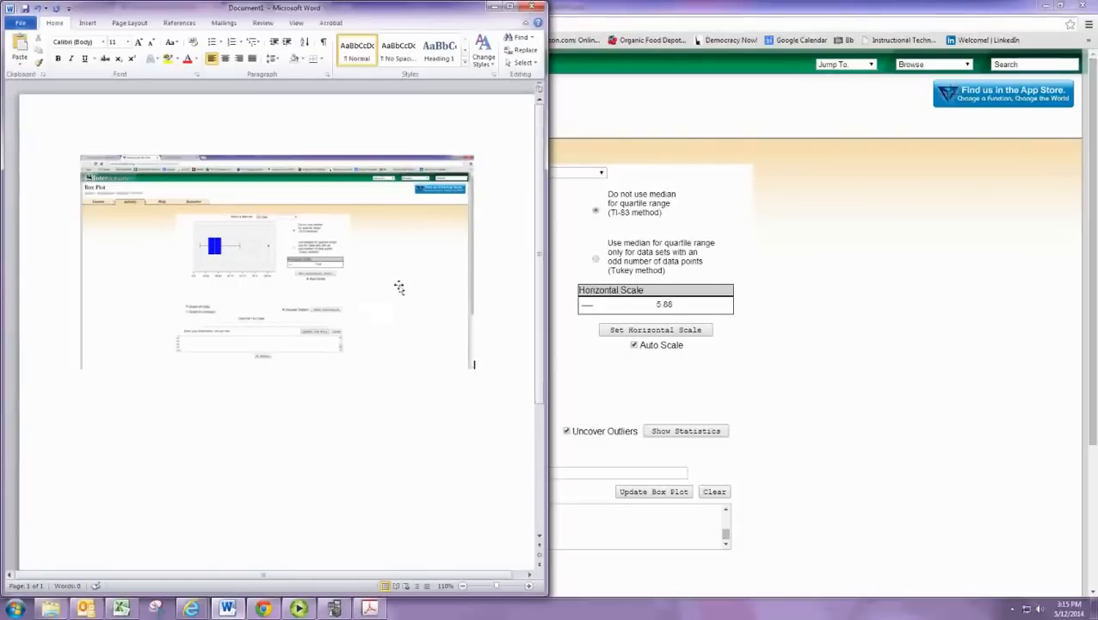